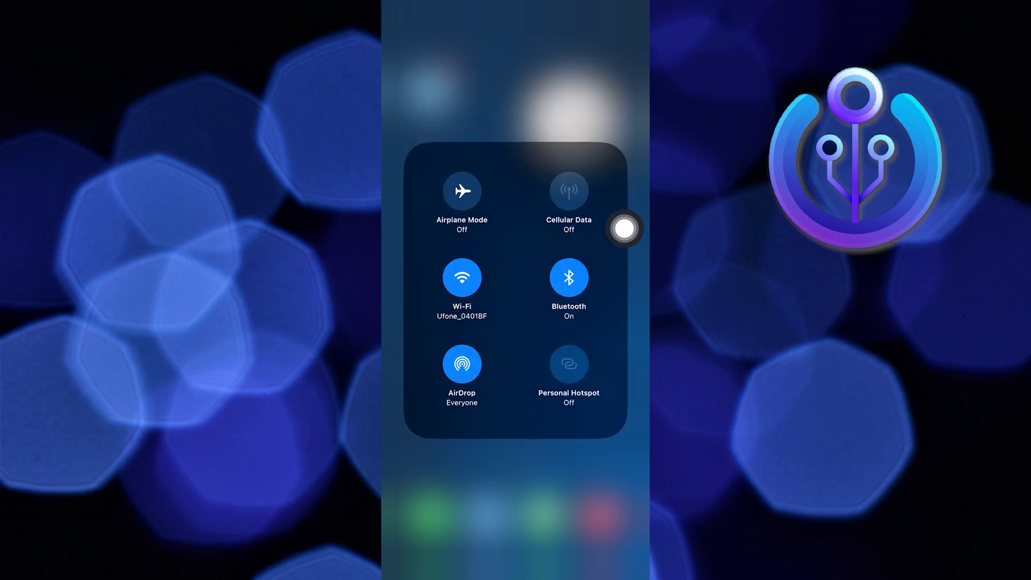
mouse_move(626, 363)
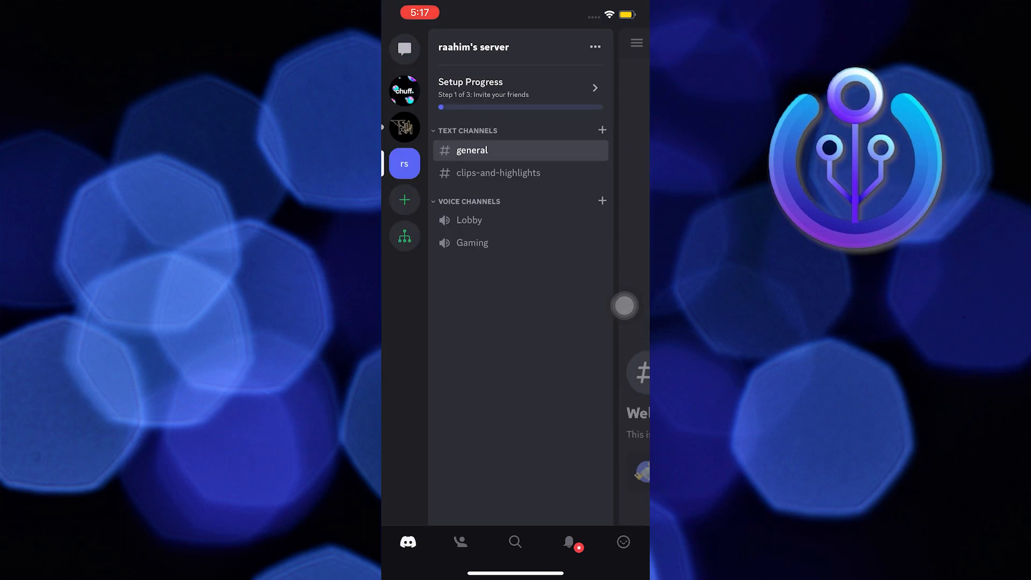
Open the server's #general channel, then bring up the Voice settings page.
click(472, 150)
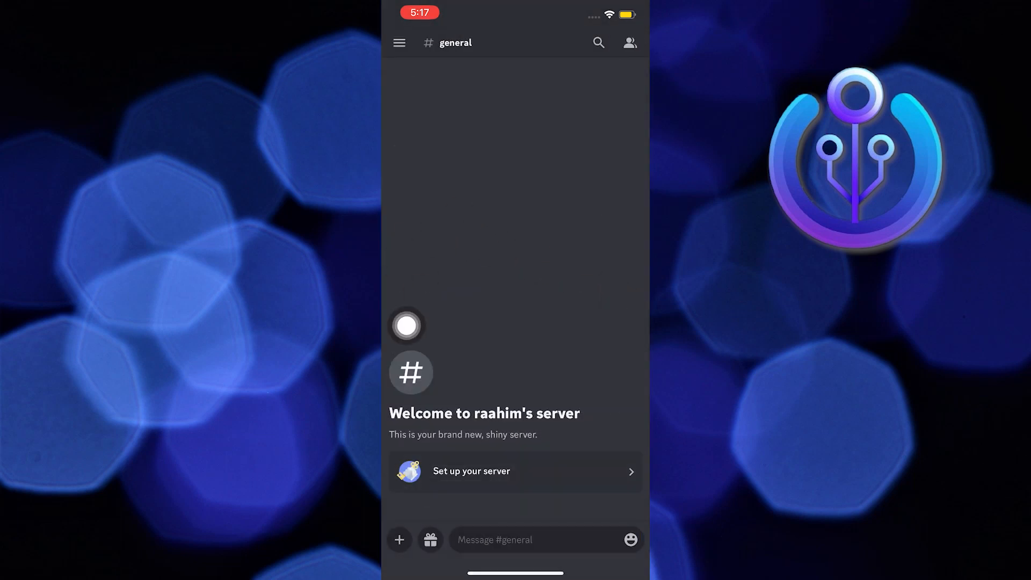
click(399, 43)
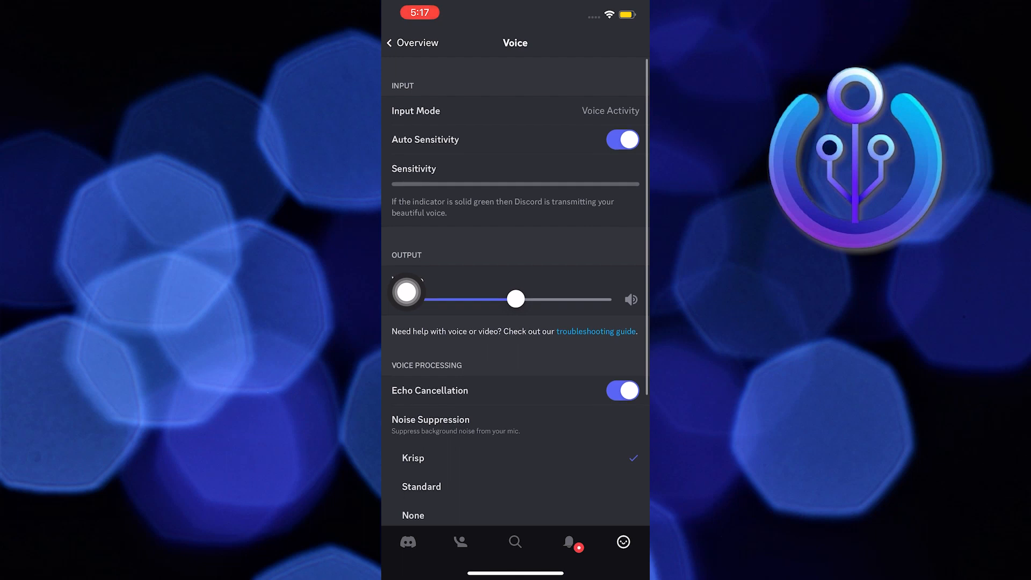
Drag Output Volume down sharply, then settle it just under halfway.
drag(515, 299, 447, 299)
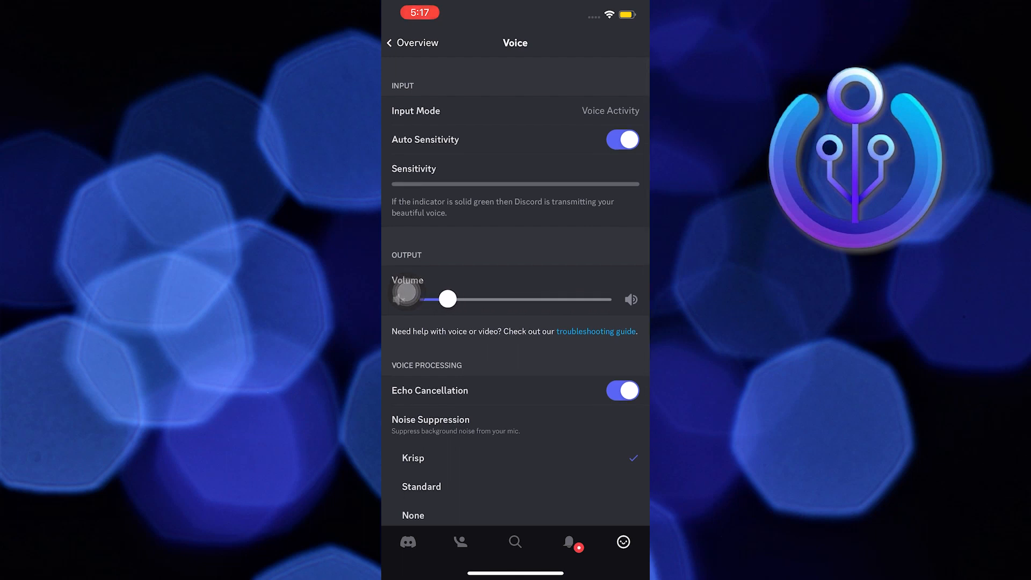
drag(447, 299, 495, 299)
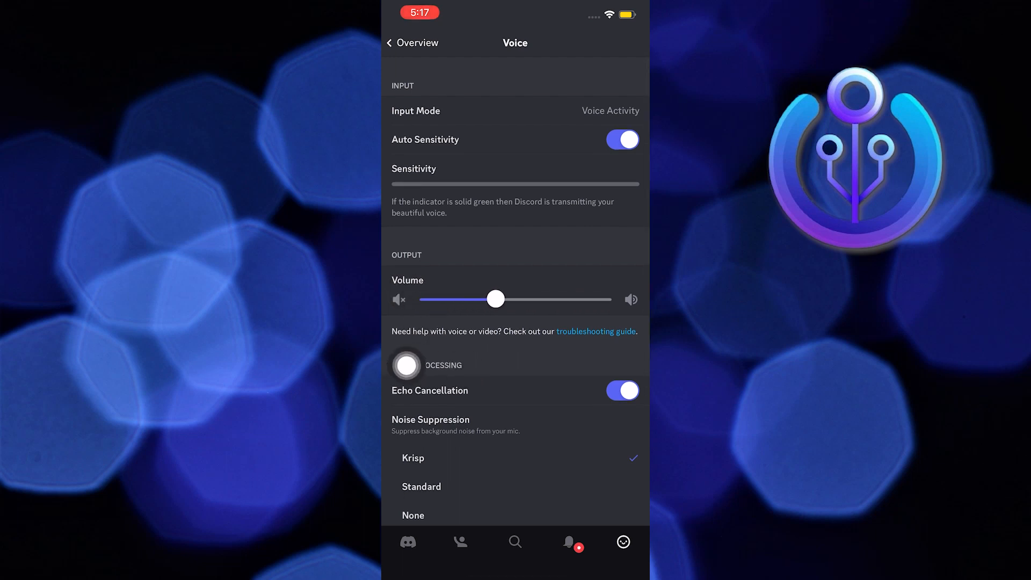
scroll(down, 3)
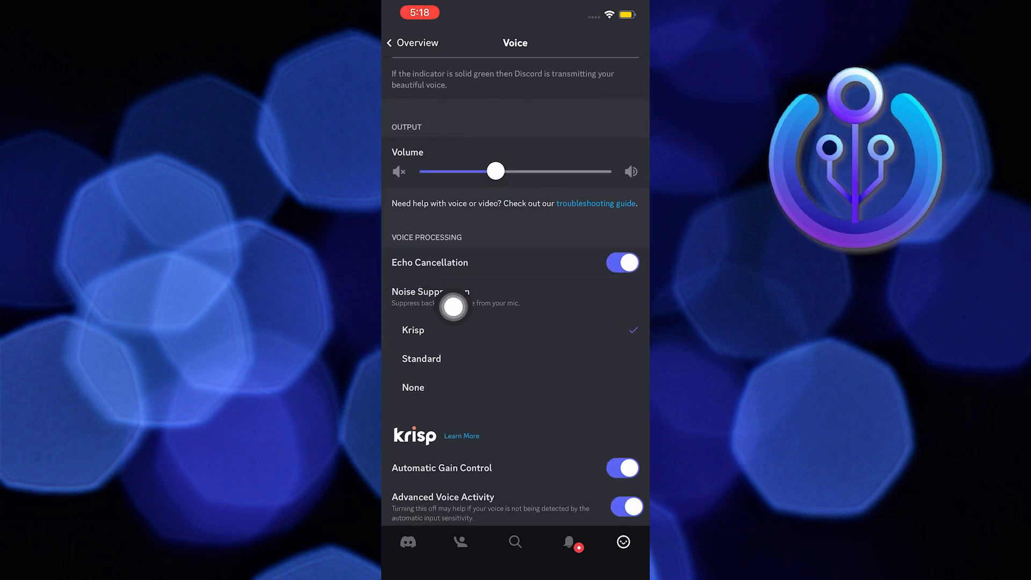
Choose Standard noise suppression, switch off Advanced Voice Activity, and enter 'it' in iOS search.
click(421, 359)
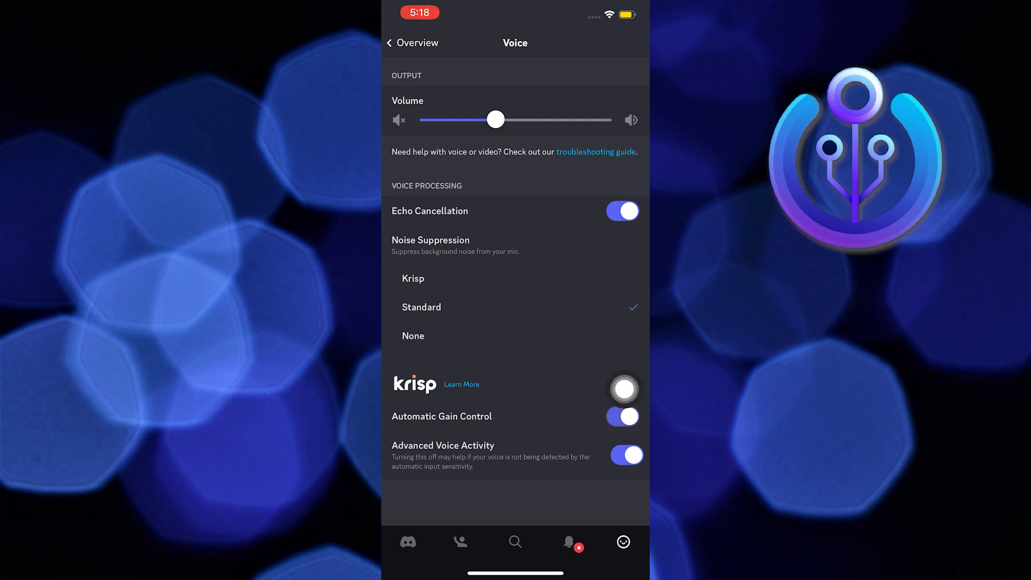
click(626, 455)
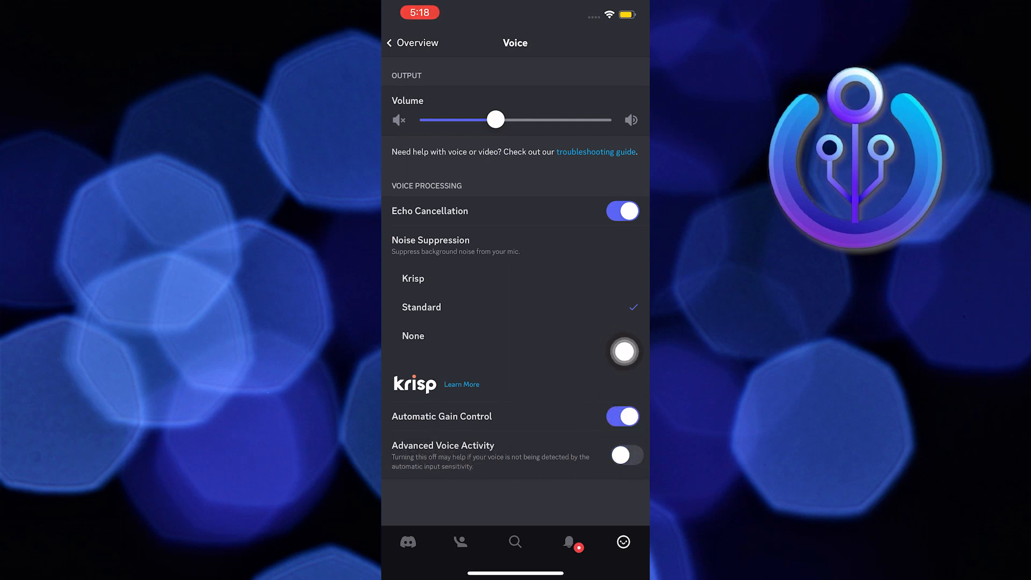
click(626, 455)
text(and thats )
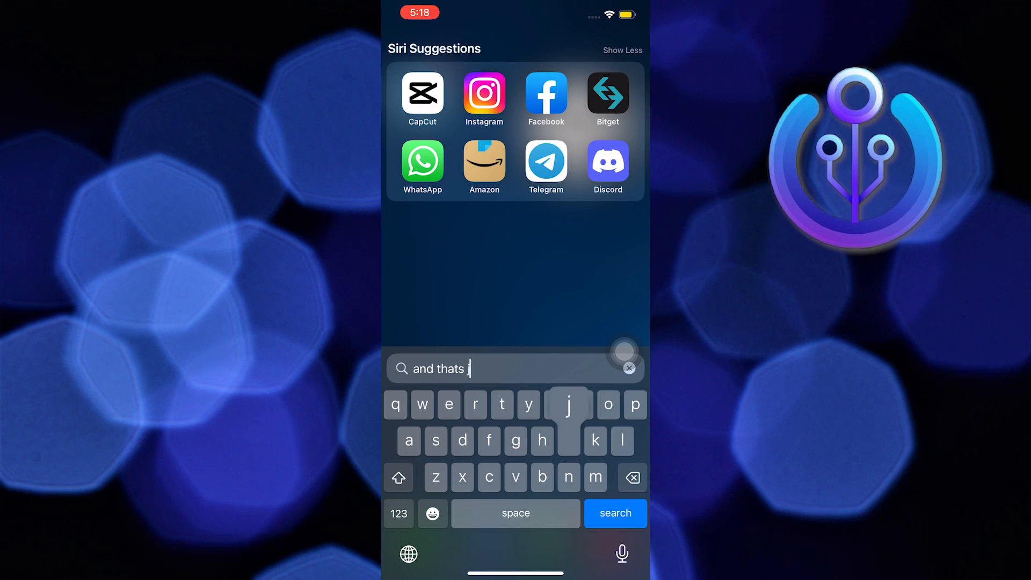
text(it)
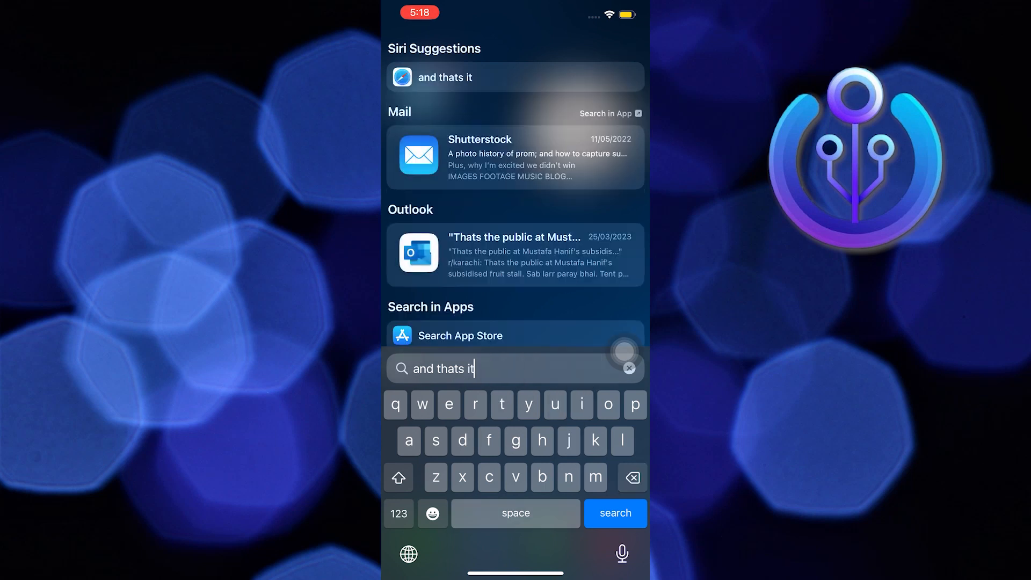